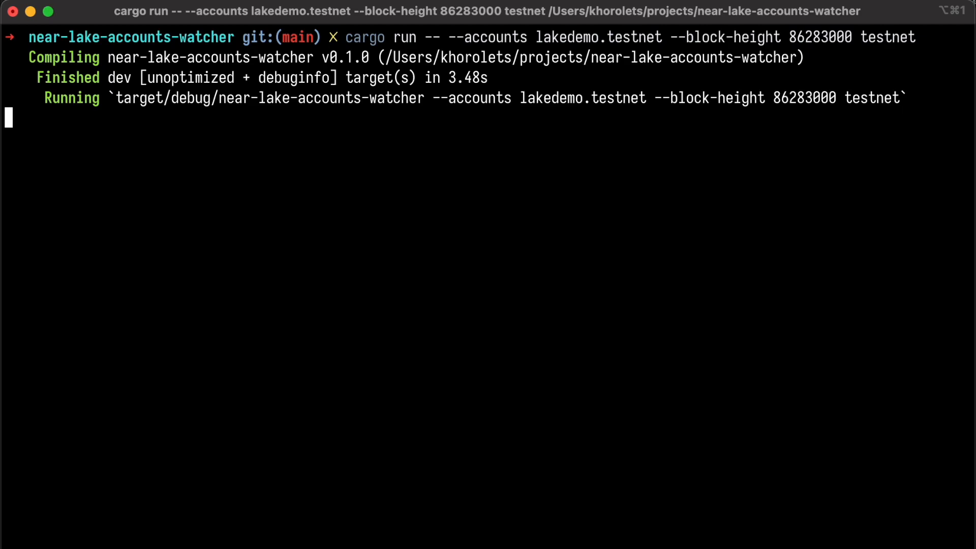
Step: Scroll through the lakedemo.testnet watcher output from block 86283000
{"action": "scroll", "scroll_direction": "down", "scroll_amount": 3}
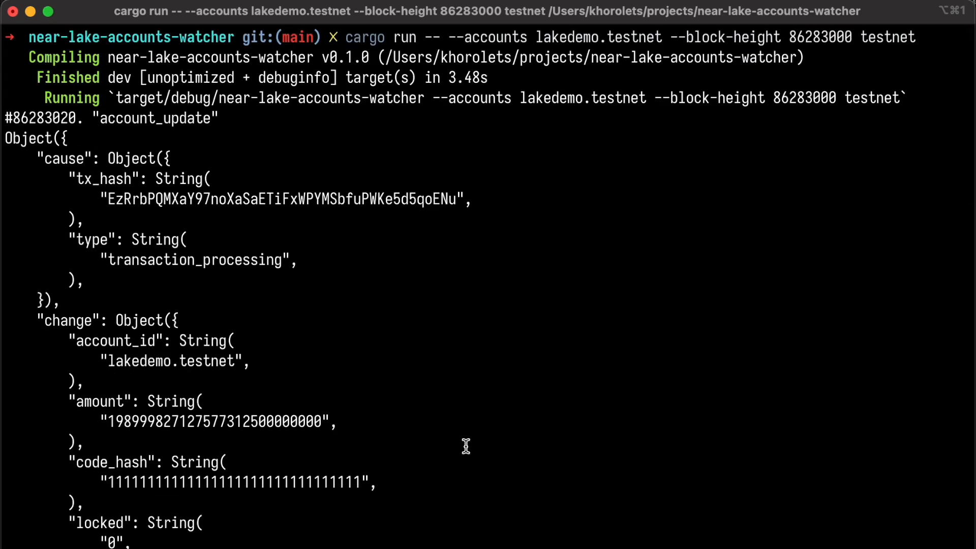
{"action": "scroll", "scroll_direction": "down", "scroll_amount": 3}
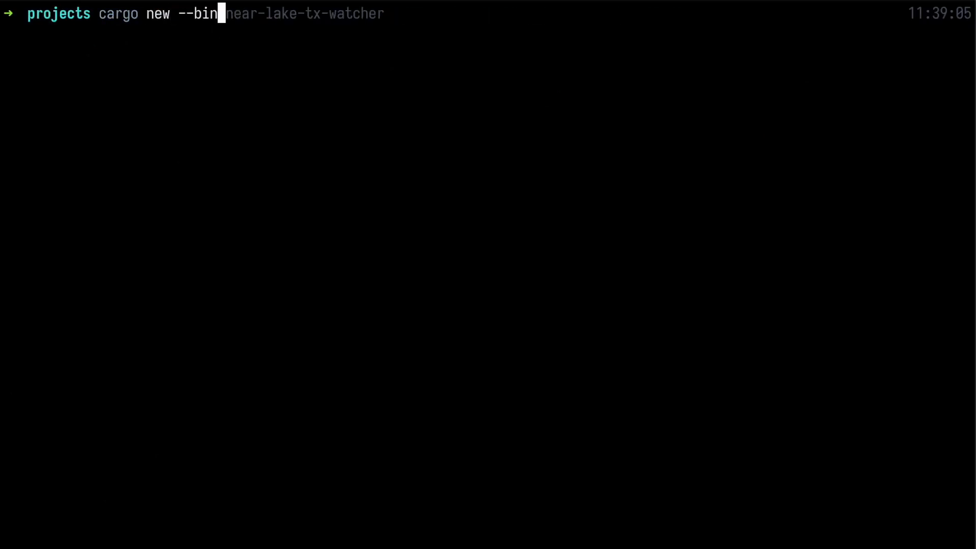
Step: Add clap 3.0.0-beta.5 with color, serde with derive, serde_json, tokio and near-lake-framework dependencies
{"action": "type", "text": "near-lake-accounts-w"}
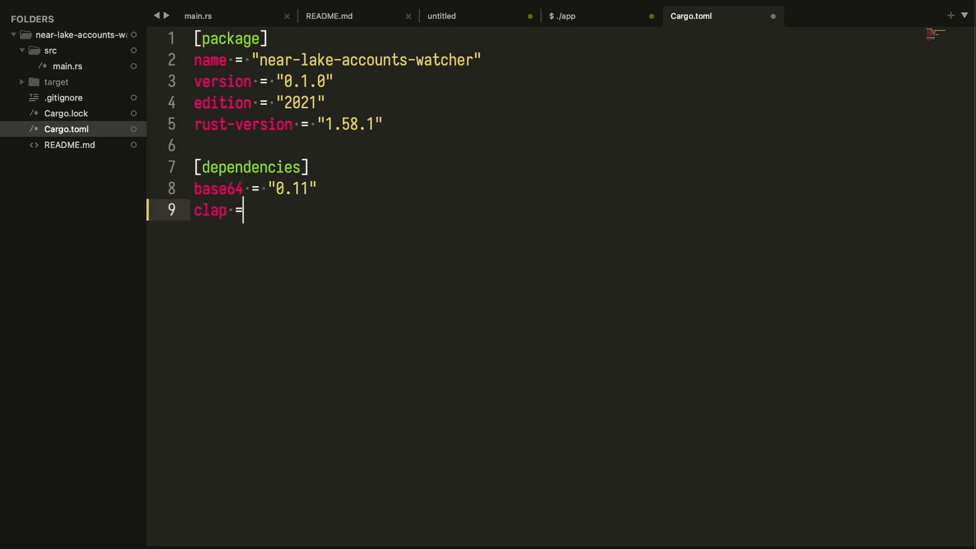
{"action": "type", "text": "{ version = \"3.0.0-beta.5\", features = [\"color\"] }"}
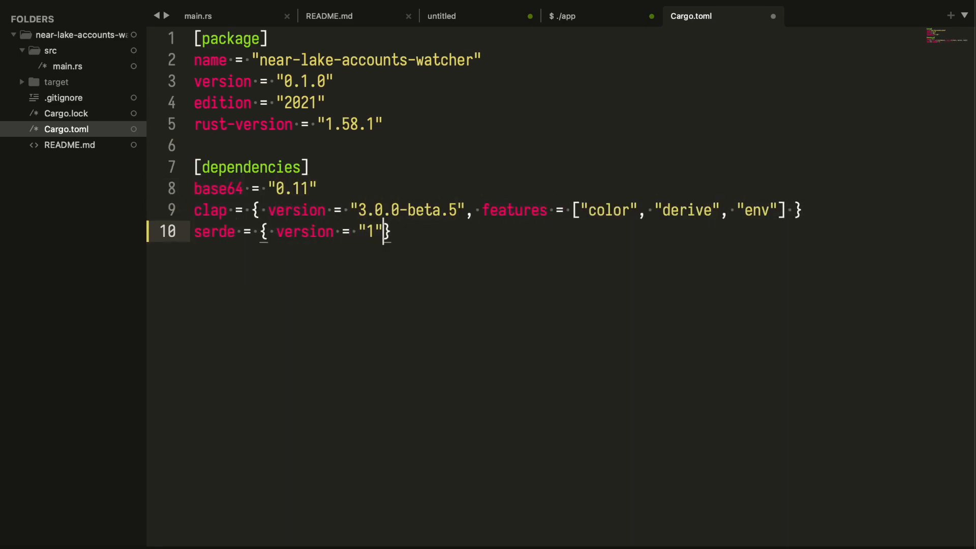
{"action": "type", "text": ", features = [\"derive\"] }"}
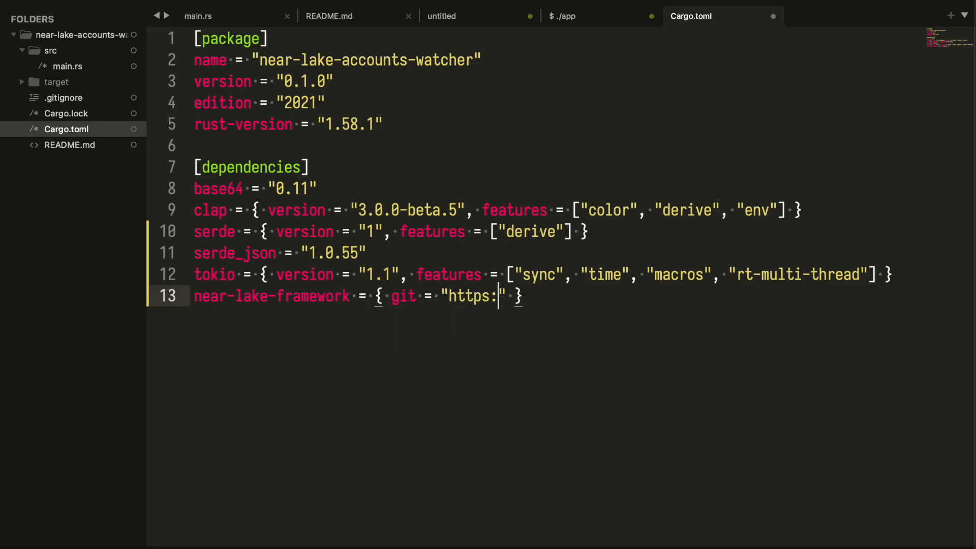
Step: In main.rs, import near_lake_framework types, define Opts and ChainId, and begin async main
{"action": "left_click", "coordinate": [198, 16]}
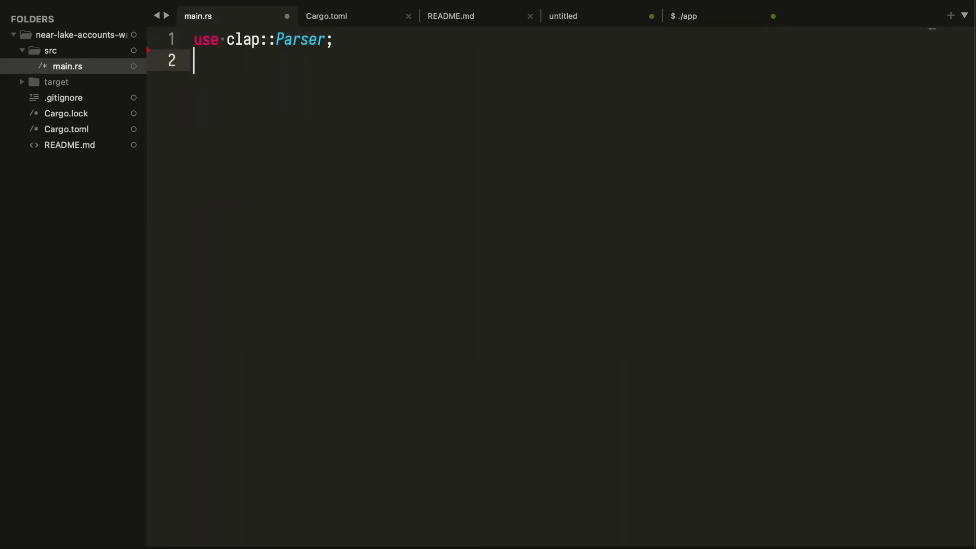
{"action": "type", "text": "use near_lake_framework::near_indexer_primitives::types::Account"}
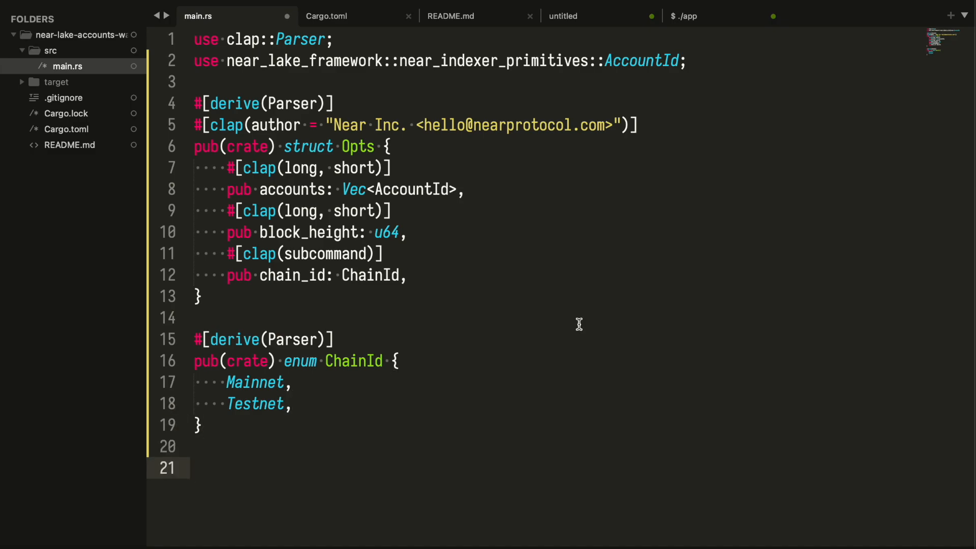
{"action": "type", "text": "async fn main() -> Result<(), tokio::io::Error> {"}
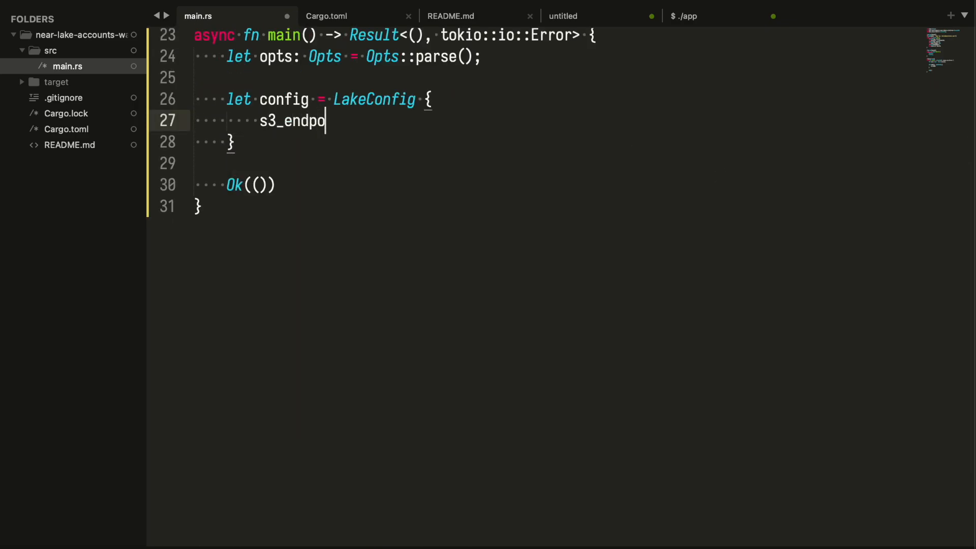
Step: Set the LakeConfig bucket per chain and start block height, then pass streamed messages to the handler
{"action": "type", "text": "int: None,"}
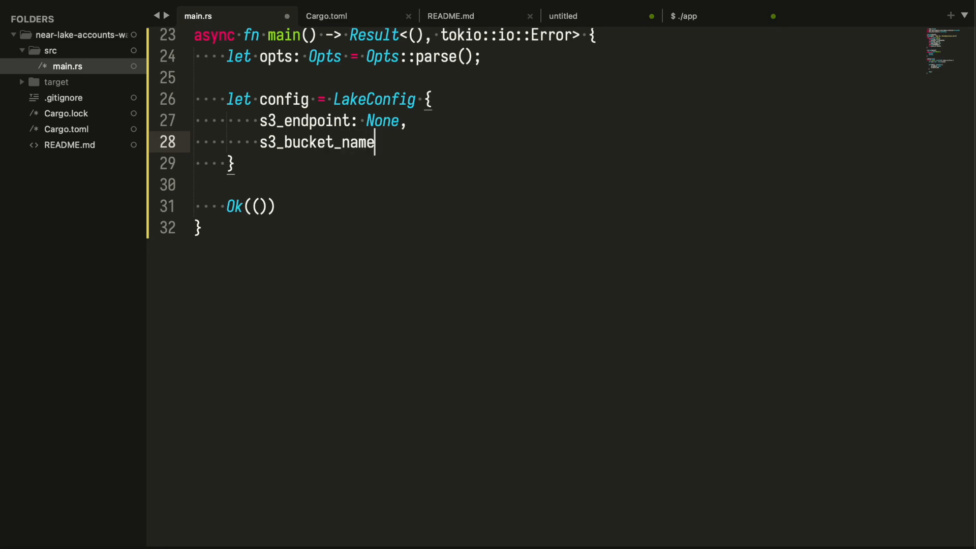
{"action": "type", "text": ": match opts.chain_id {"}
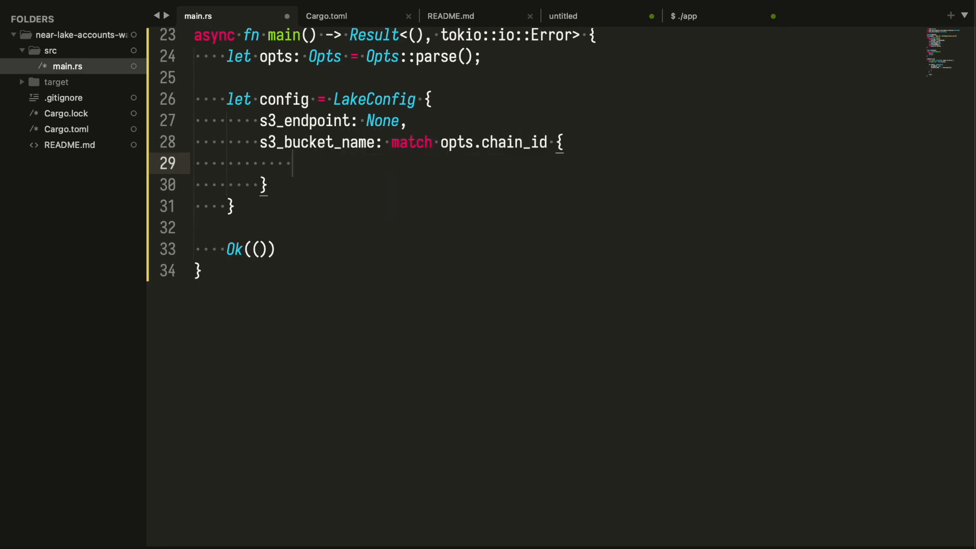
{"action": "type", "text": "ChainId::Mainnet => \"near-d"}
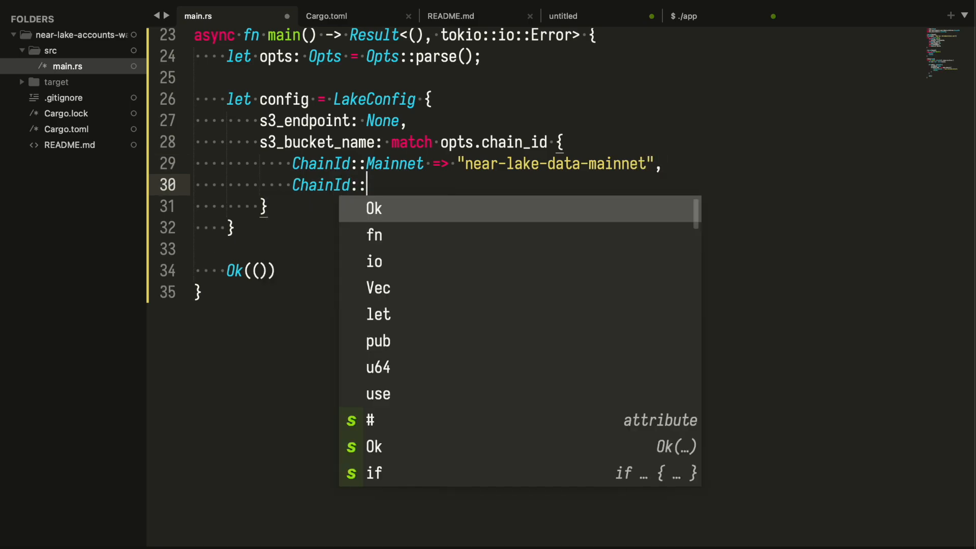
{"action": "type", "text": "Testnet => \"near-lake-data-testnet\","}
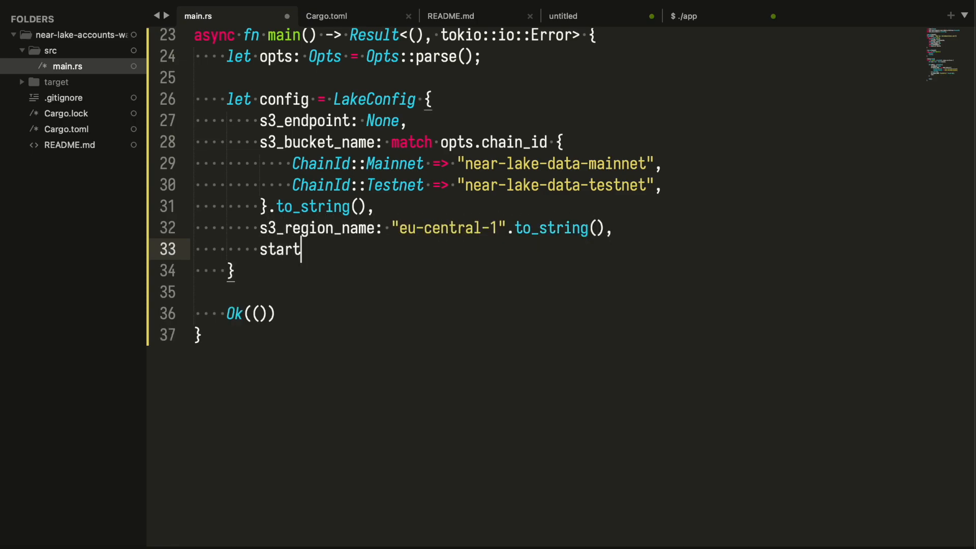
{"action": "type", "text": "_block_height: opts.block_height,"}
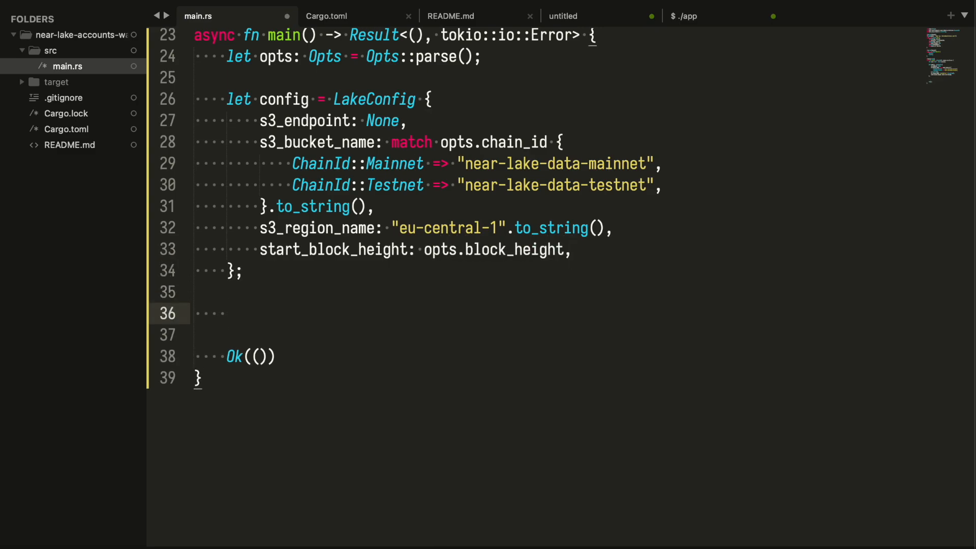
{"action": "type", "text": "let mut stream = near_lake_framework::streamer(config);"}
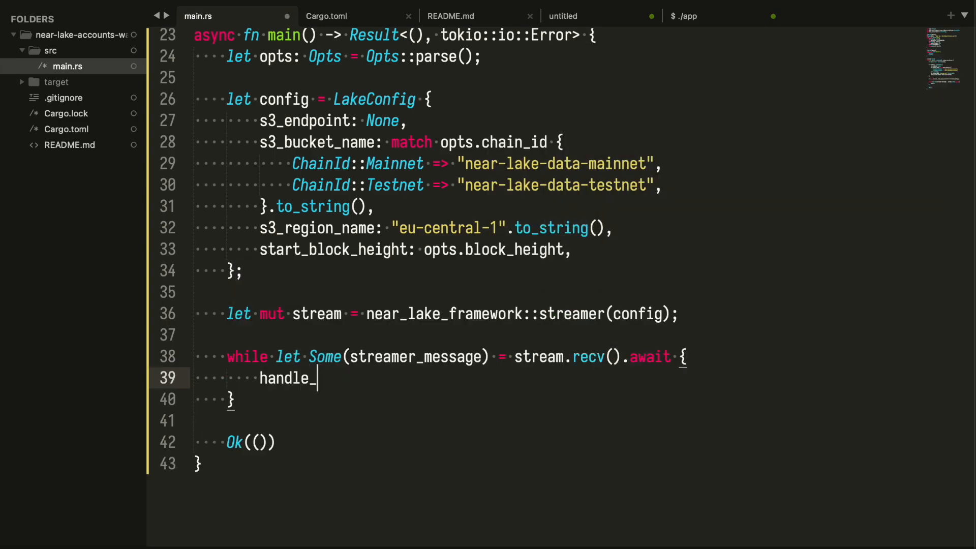
{"action": "type", "text": "streamer_message(streamer_message, )"}
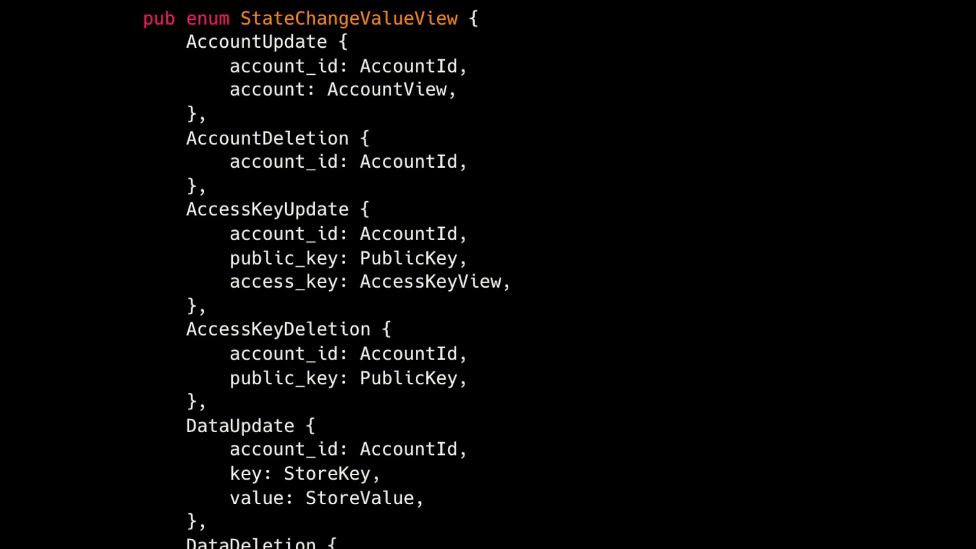
Step: Scroll the slide through StateChangeValueView's account, access key and data variants
{"action": "scroll", "scroll_direction": "down", "scroll_amount": 3}
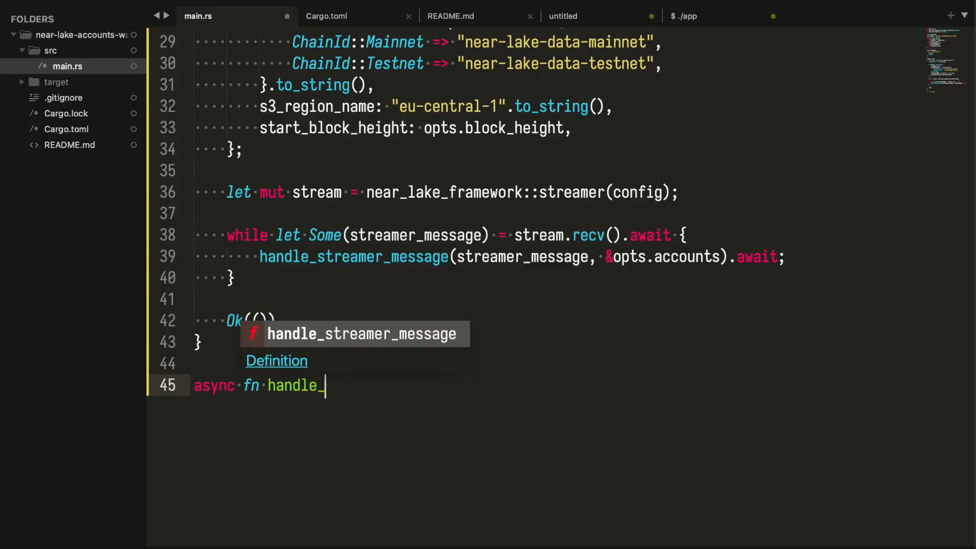
Step: Write handle_streamer_message for StreamerMessage and is_change_watched arms for AccountUpdate and AccessKeyUpdate
{"action": "type", "text": "streamer_message("}
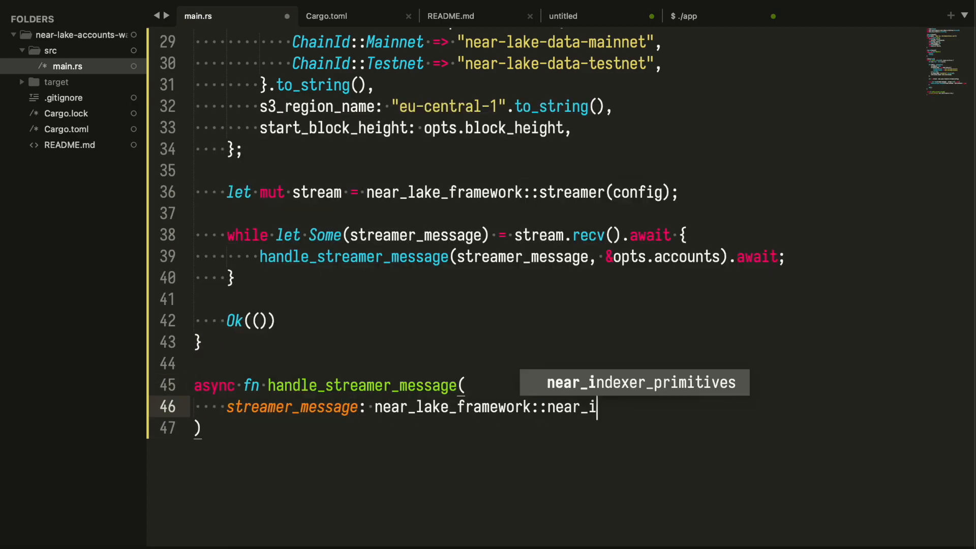
{"action": "type", "text": "ndexer_primitives::StreamerMessage,"}
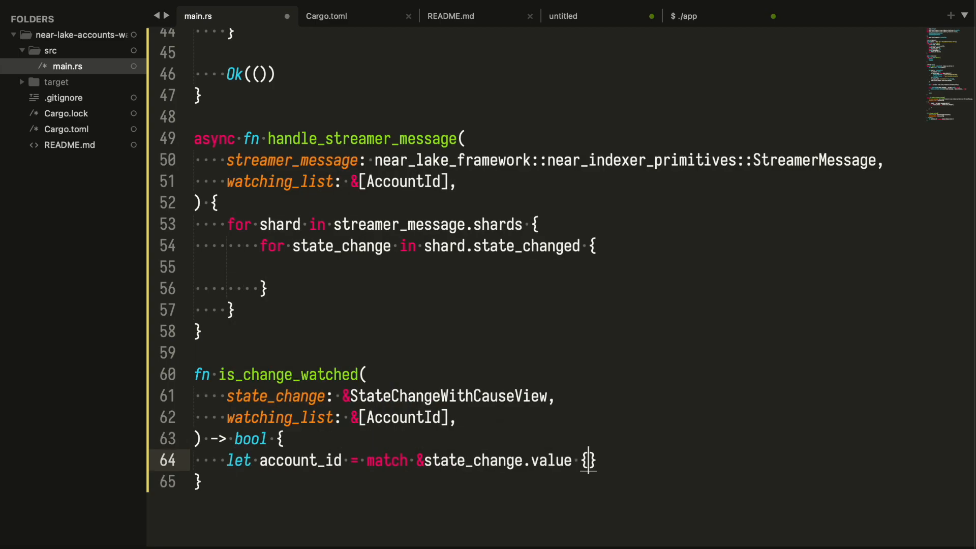
{"action": "type", "text": "StateChangeValueView::AccountUpdate { account_id, .. } => account_id,"}
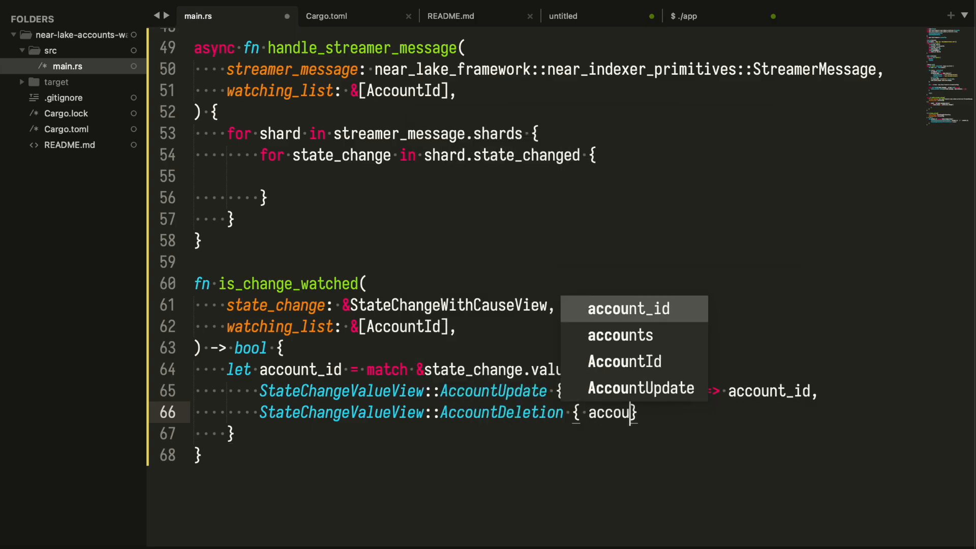
{"action": "type", "text": "StateChangeValueView::AccessKeyUpdate { account_id, ..} => account_id,"}
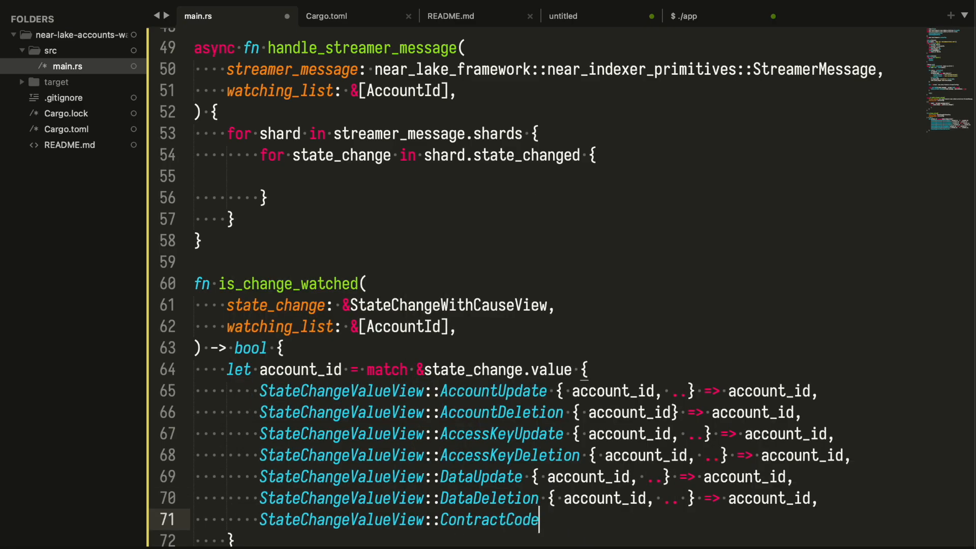
{"action": "type", "text": "Update"}
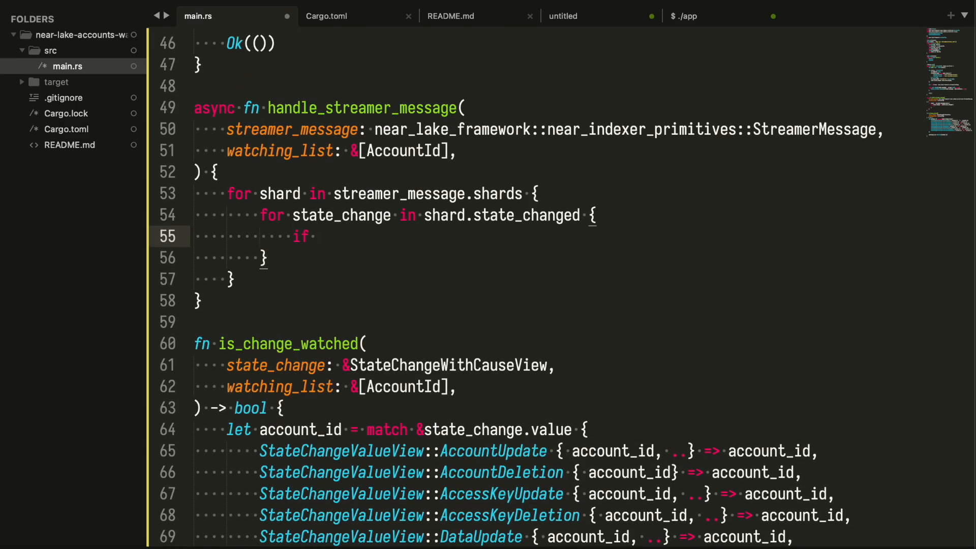
Step: Convert each watched state change with serde_json::to_value and print it with the block height
{"action": "type", "text": "is_change_watched(&state_change, watching_list) {"}
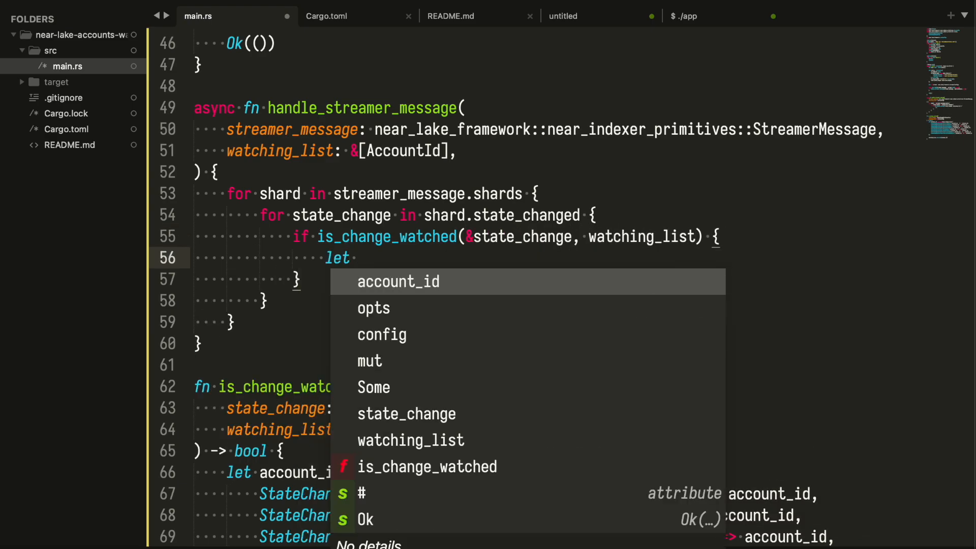
{"action": "type", "text": "changes_json ="}
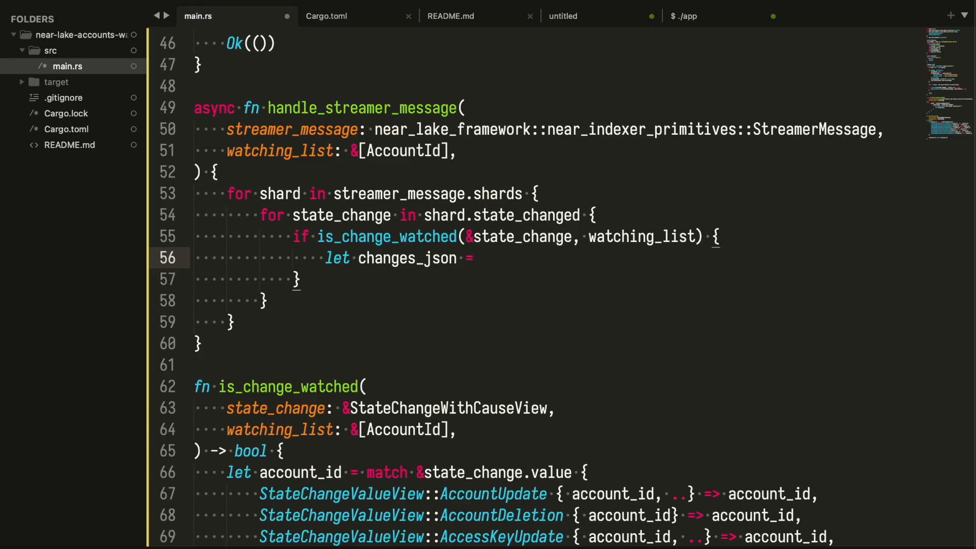
{"action": "type", "text": "serde_json::to_valu"}
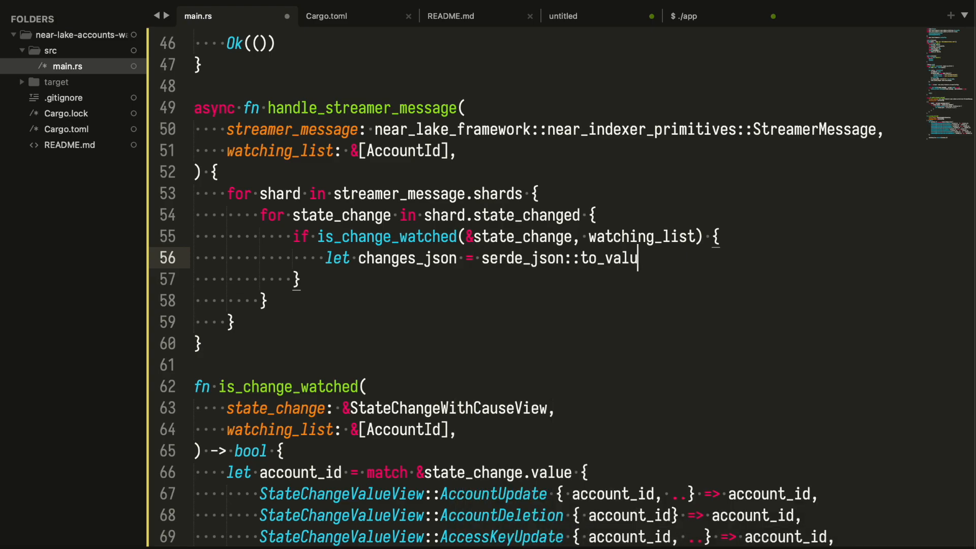
{"action": "type", "text": "e(state_change"}
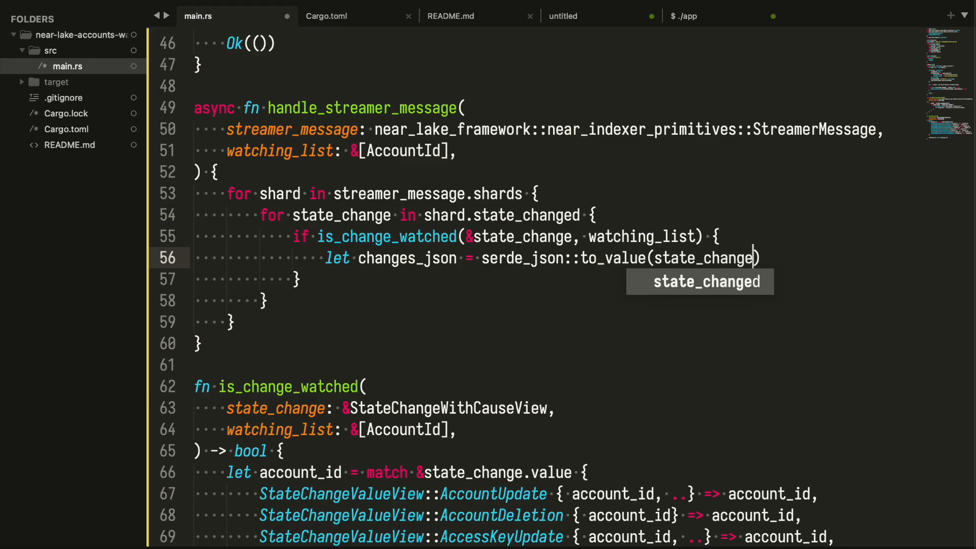
{"action": "type", "text": ".expect(\"Faile\")"}
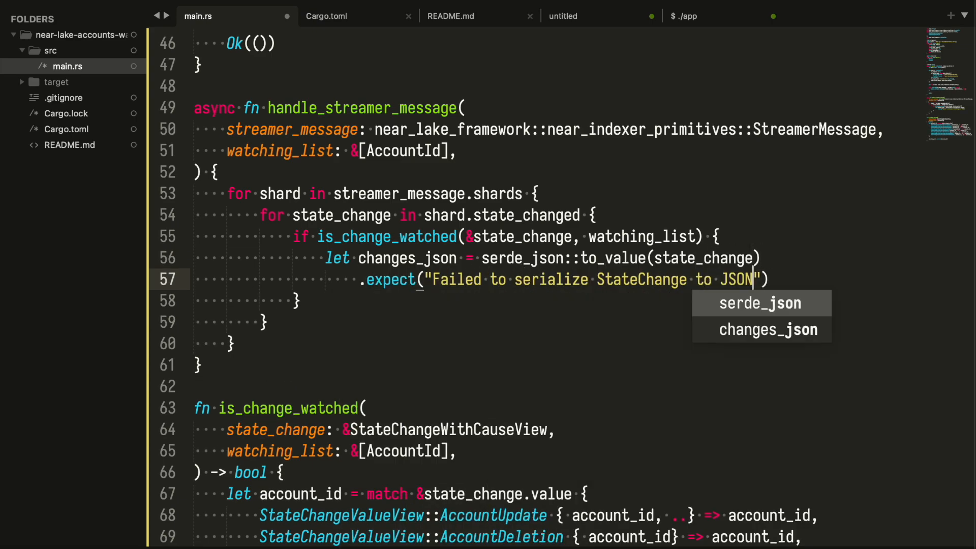
{"action": "type", "text": "println!(\"#{}. {}\","}
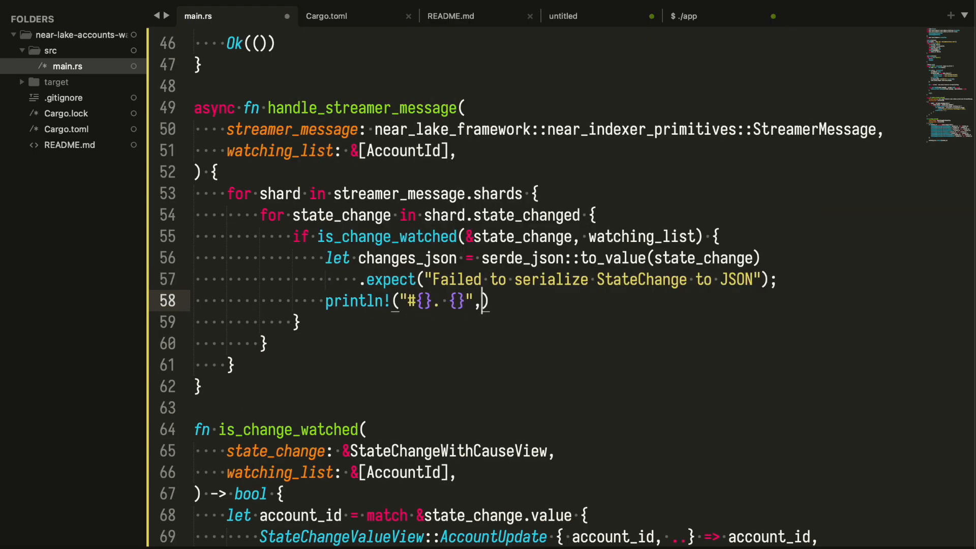
{"action": "type", "text": "streamer_message.block.hea"}
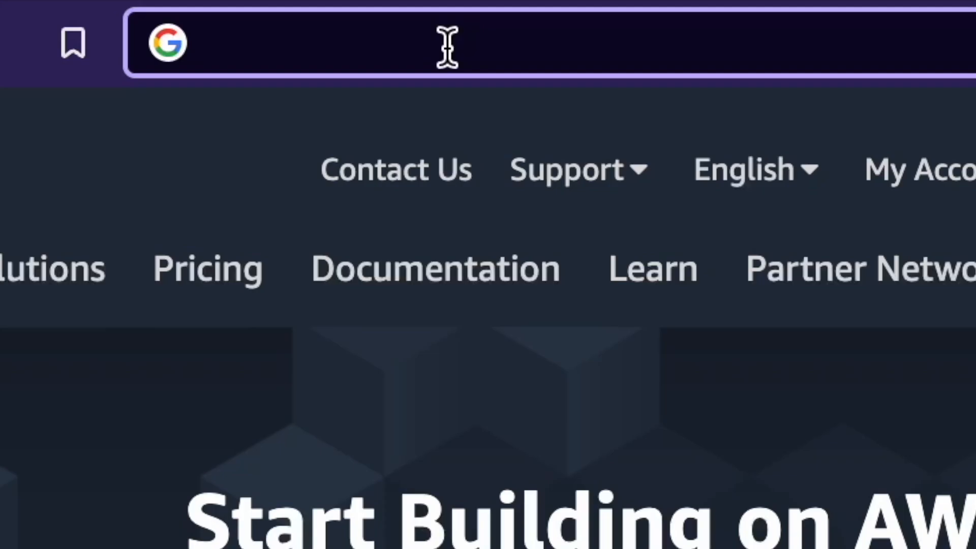
Step: Create IAM user s3test with programmatic access and an S3 policy, and save its keys under [default]
{"action": "type", "text": "https://aws.amazon.com"}
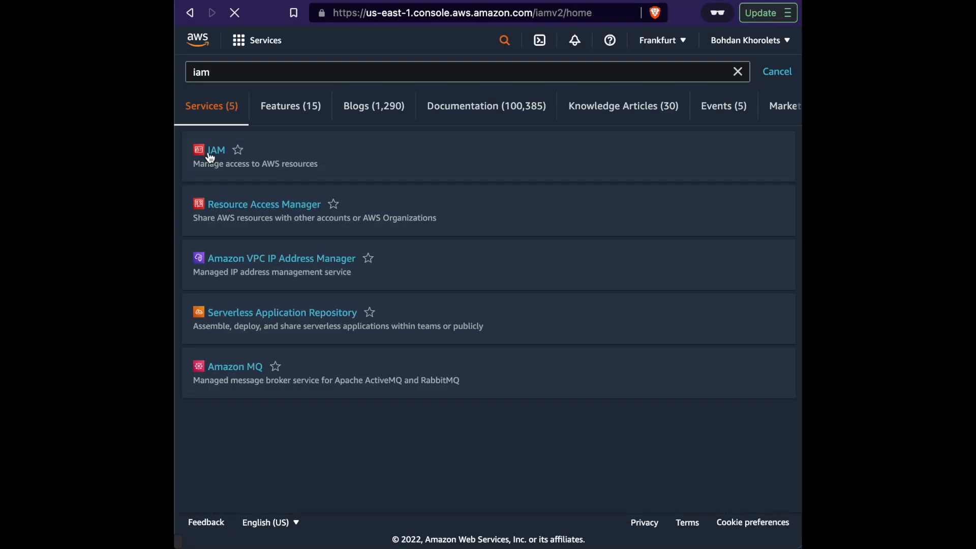
{"action": "left_click", "coordinate": [216, 150]}
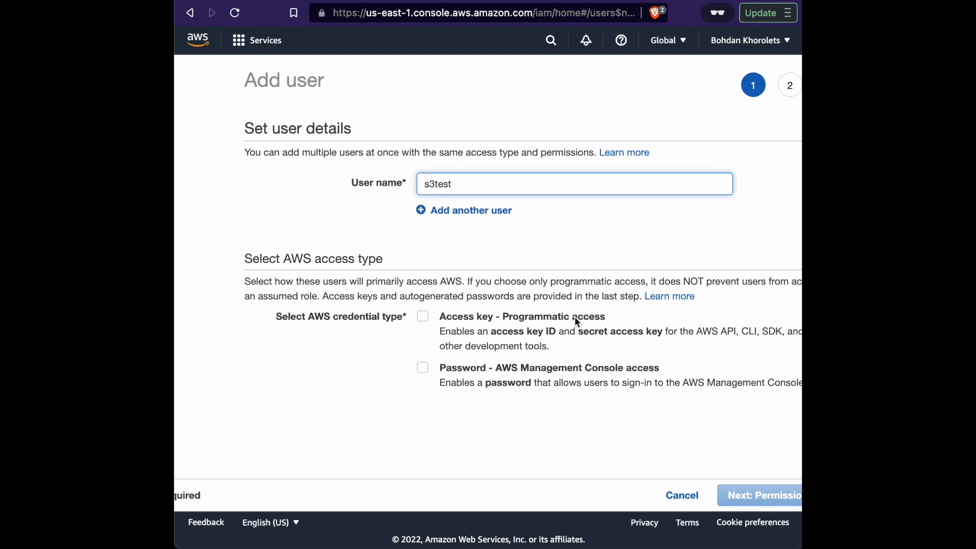
{"action": "left_click", "coordinate": [760, 495]}
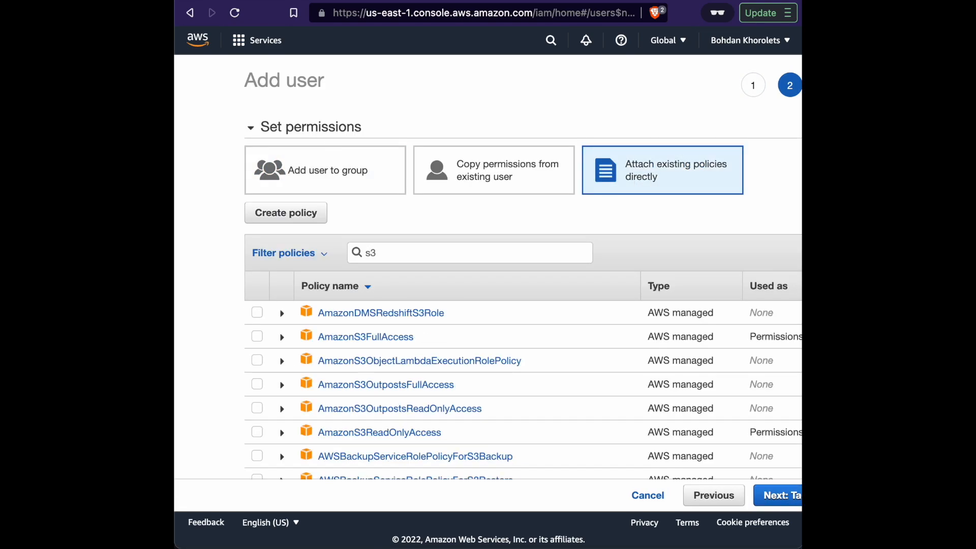
{"action": "left_click", "coordinate": [776, 494]}
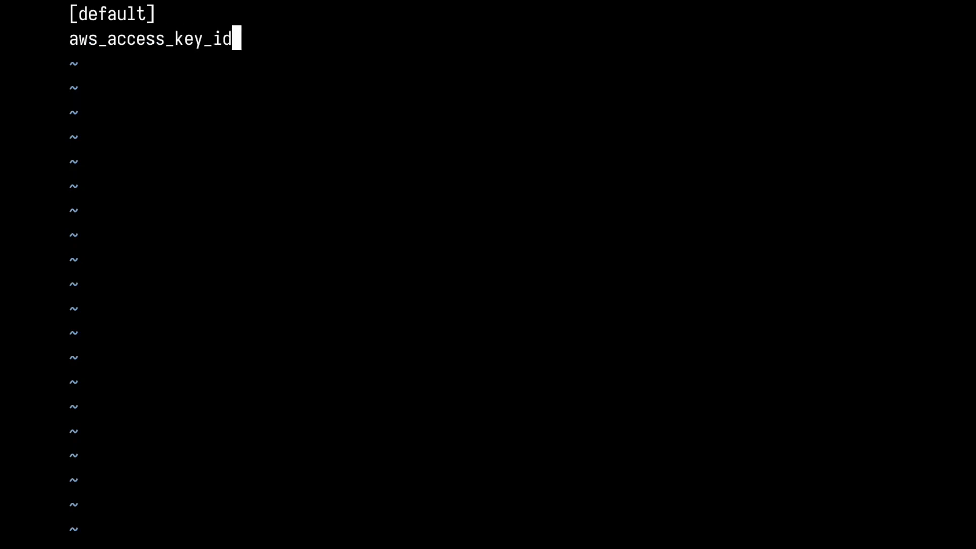
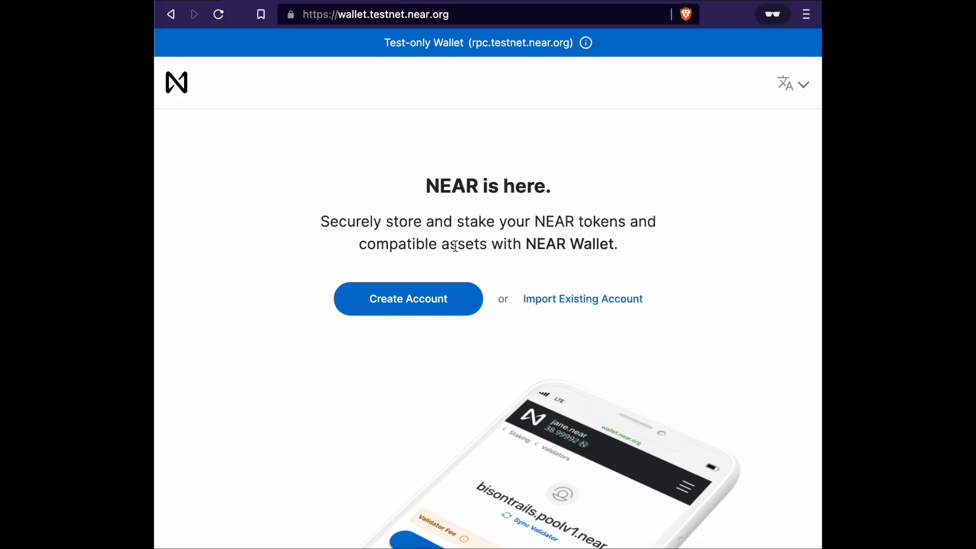
Step: Draft a 1 NEAR transfer to the recipient testnet account and continue
{"action": "left_click", "coordinate": [407, 298]}
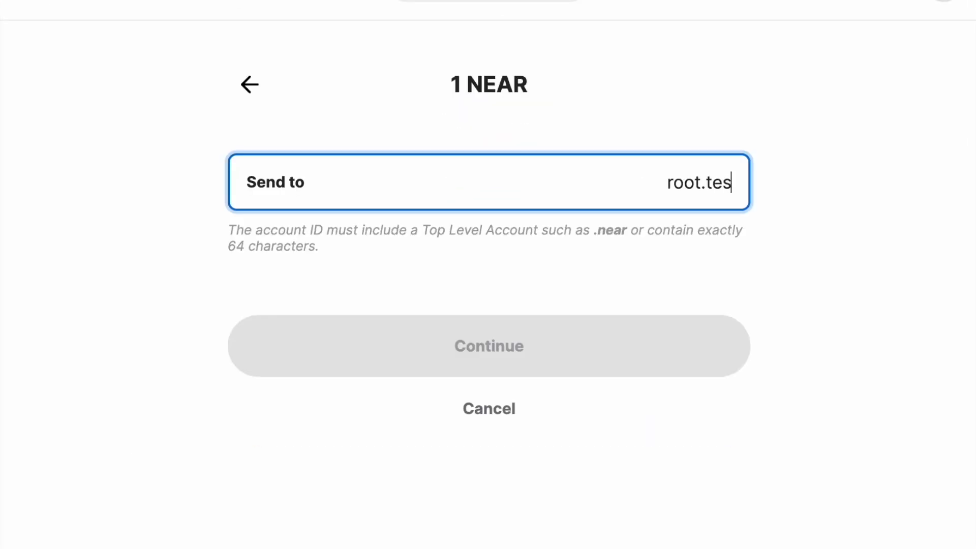
{"action": "left_click", "coordinate": [488, 346]}
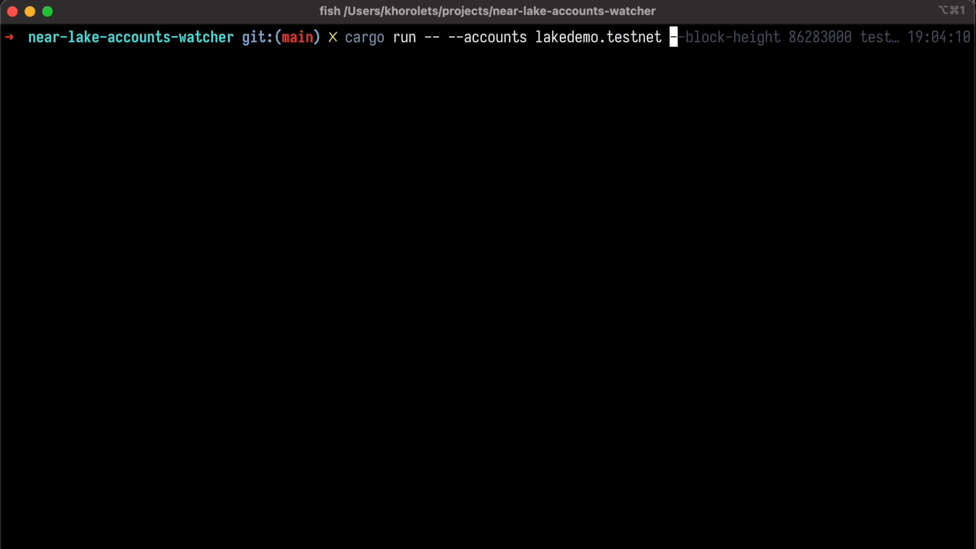
Step: Run the lakedemo.testnet watcher and scroll through its account_update and access_key_update JSON
{"action": "key", "text": "enter"}
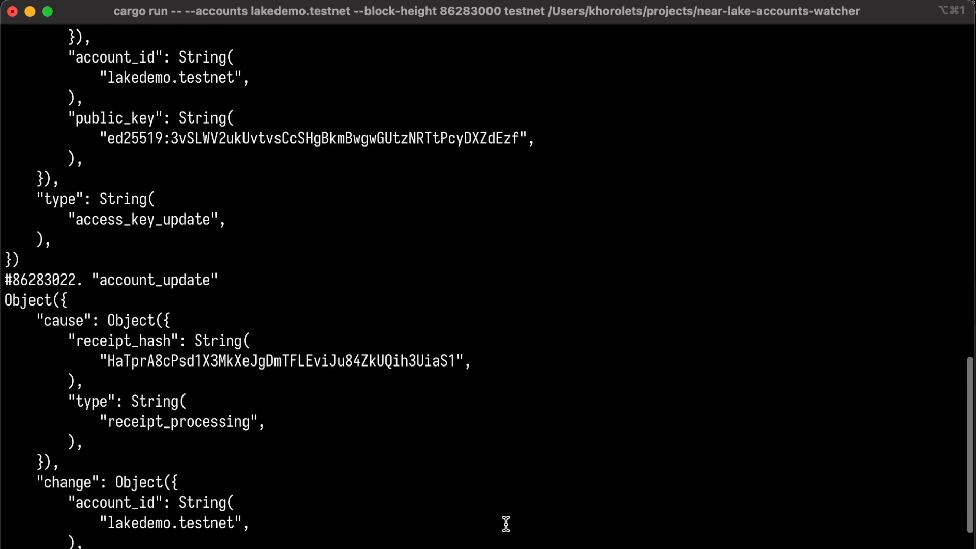
{"action": "scroll", "scroll_direction": "down", "scroll_amount": 3}
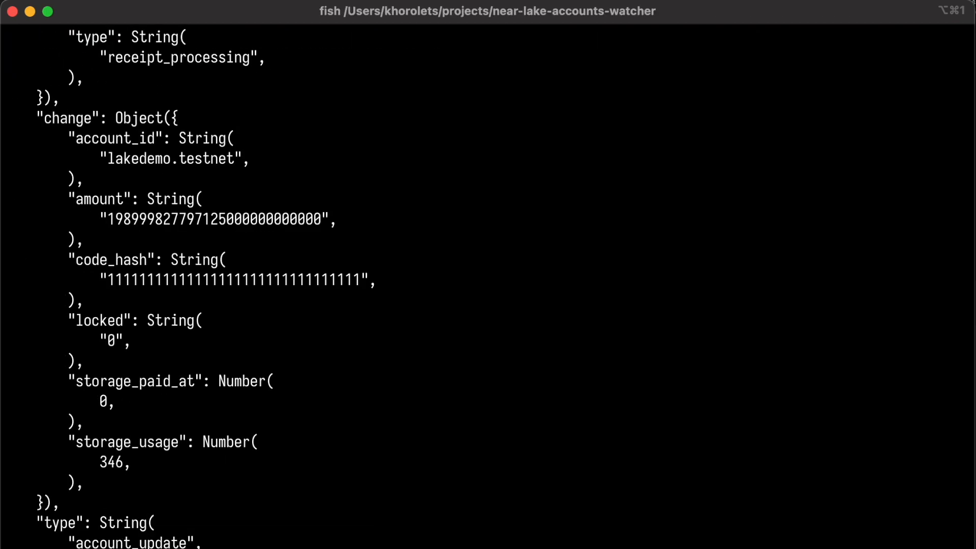